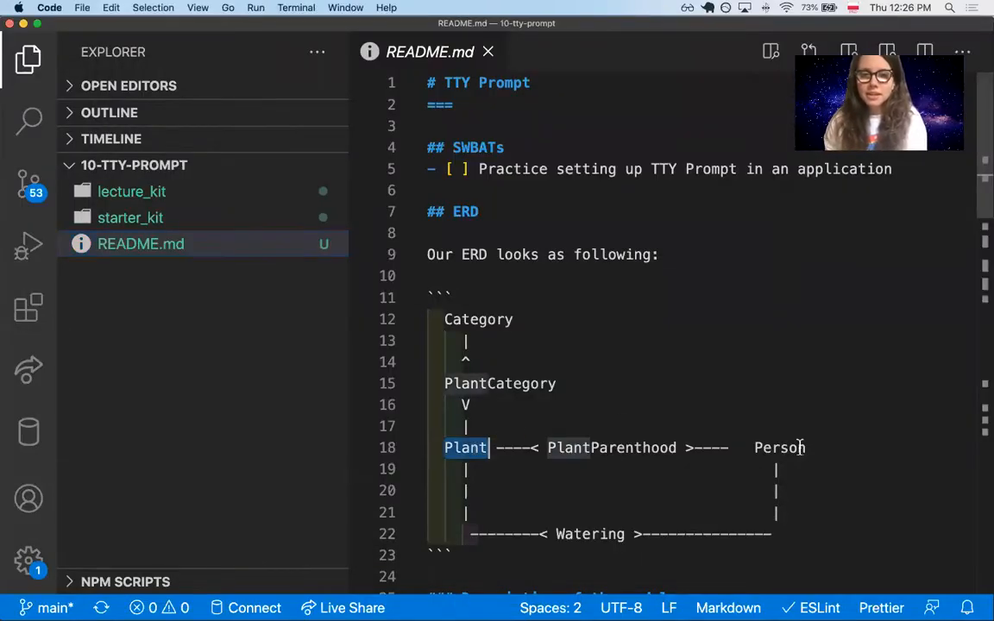
Pick out the Plant, Person, PlantParenthood and Watering entities in the ERD diagram
double_click(781, 447)
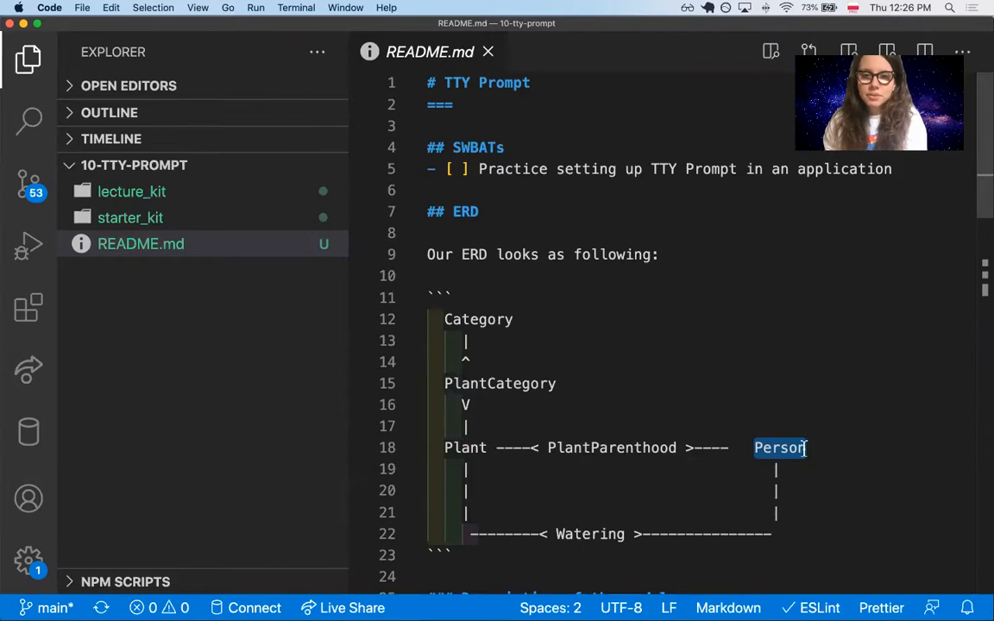
double_click(611, 448)
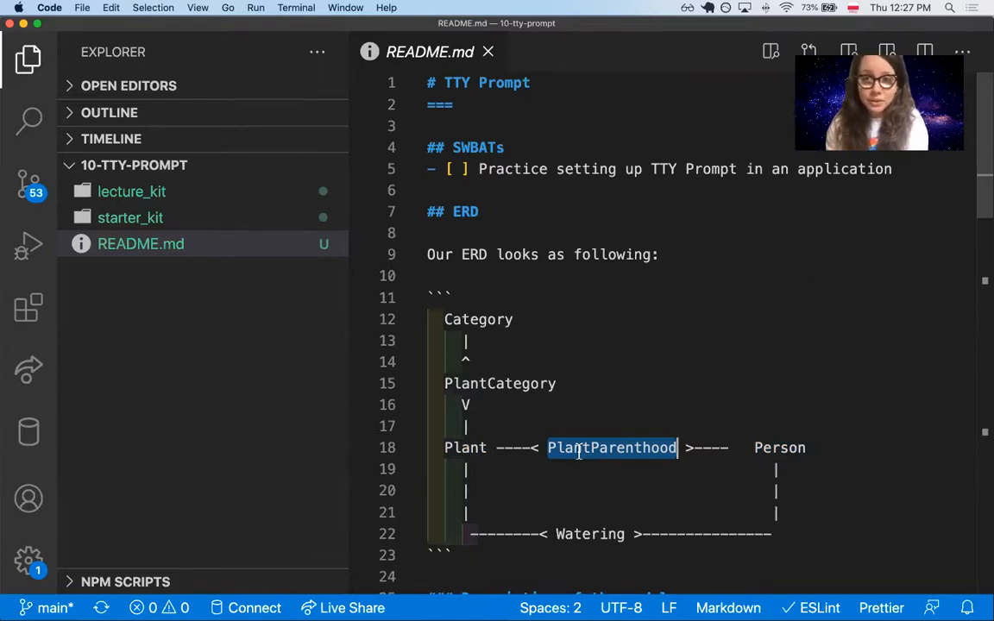
double_click(591, 535)
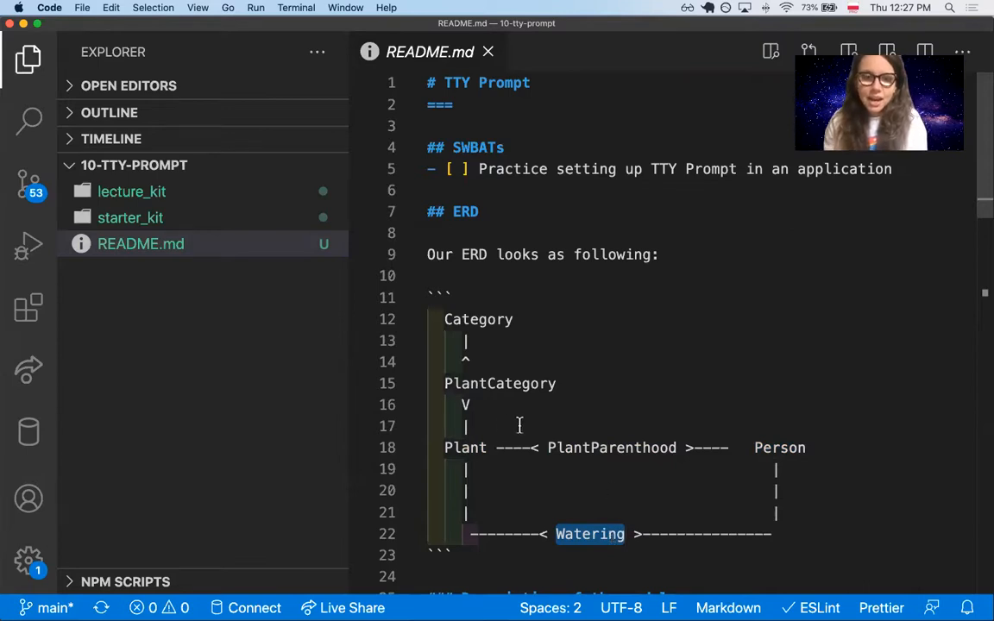
double_click(478, 320)
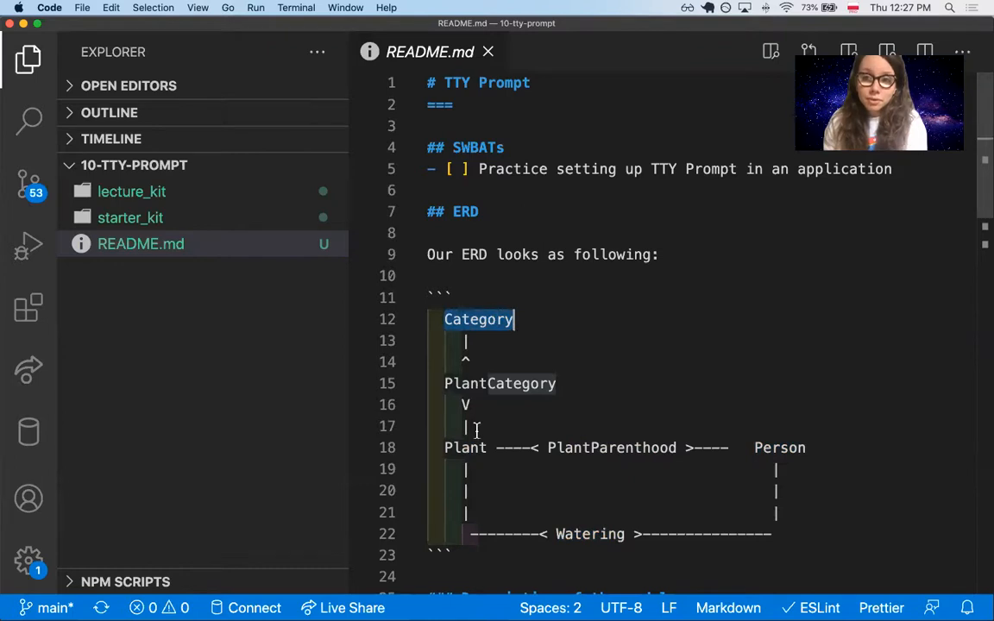
mouse_move(511, 320)
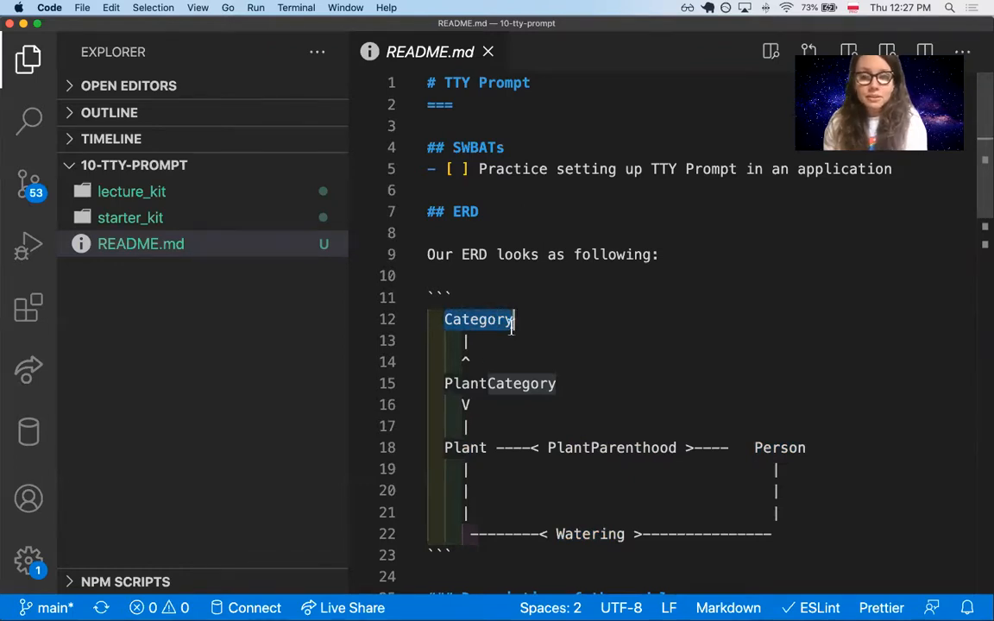
mouse_move(462, 449)
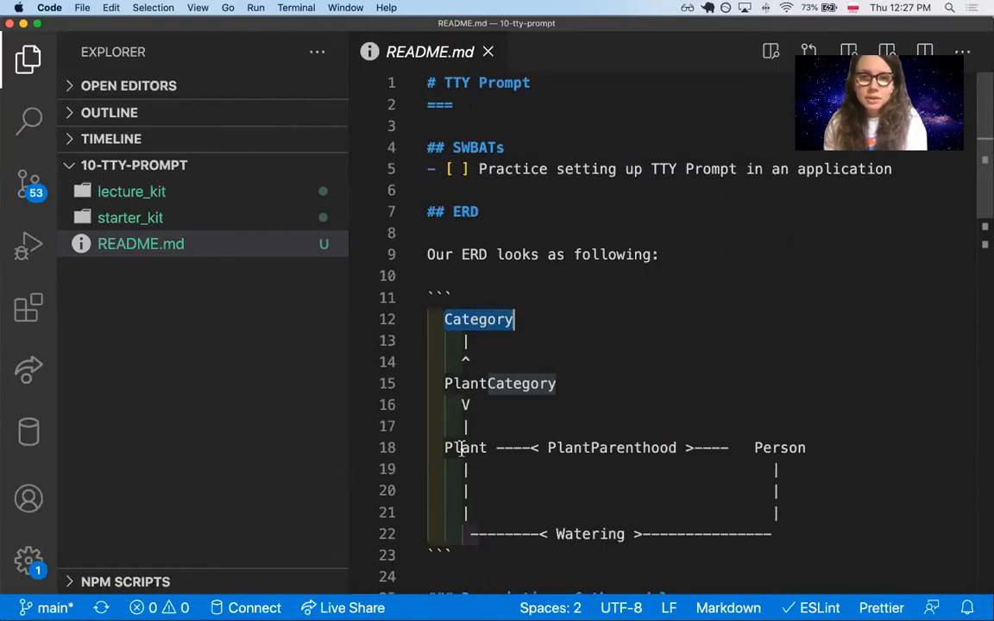
Scroll past the model descriptions down to the Roadmap's adopt-a-plant method step
scroll(down, 3)
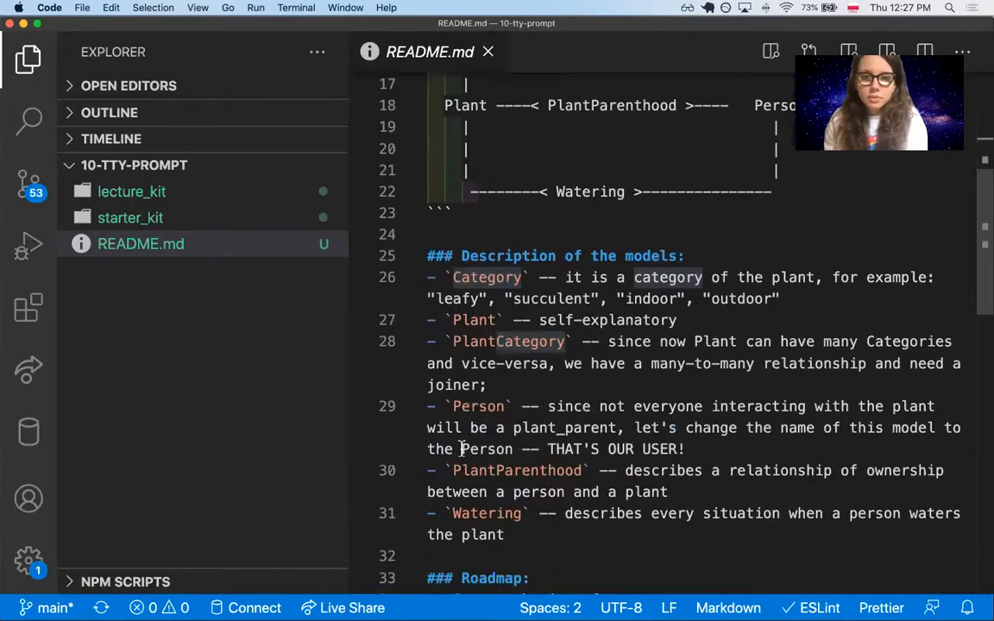
scroll(down, 3)
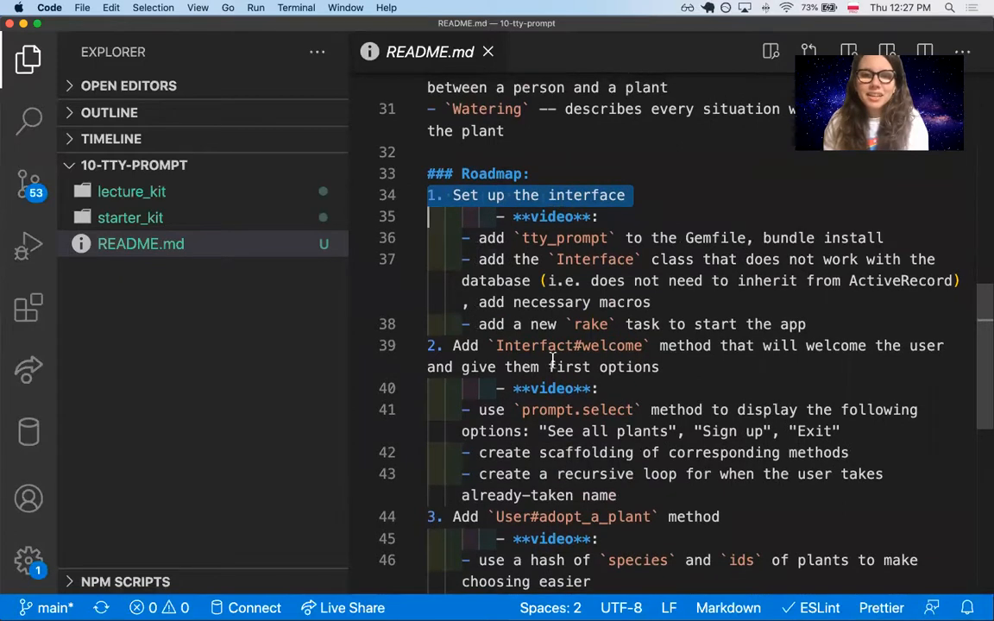
scroll(down, 3)
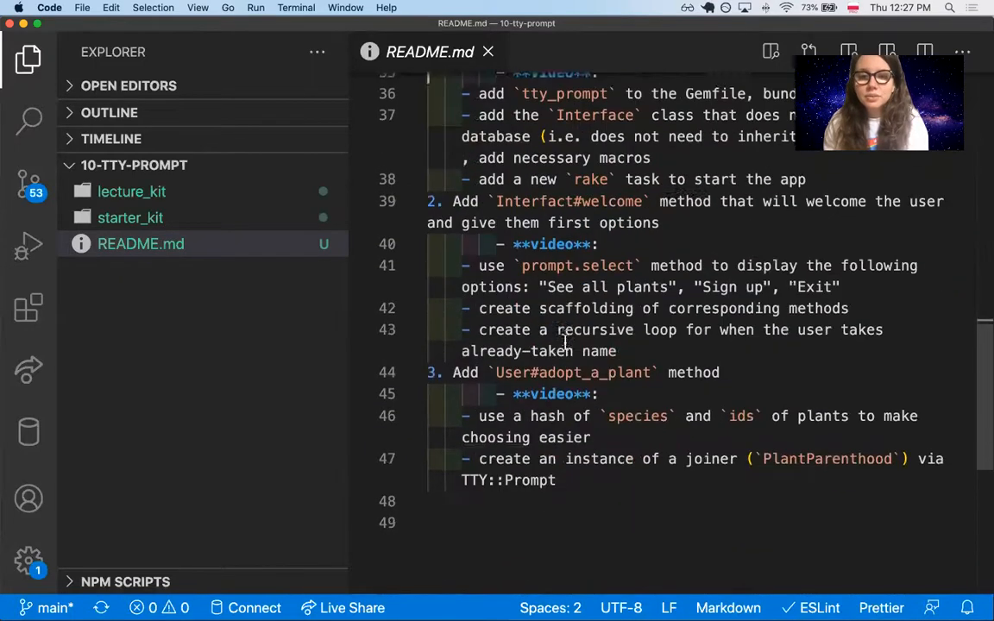